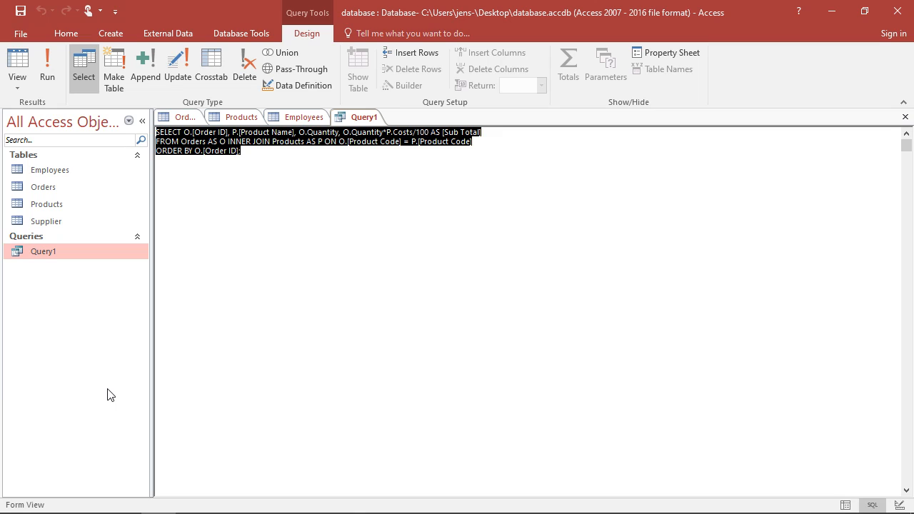
pyautogui.moveTo(217, 183)
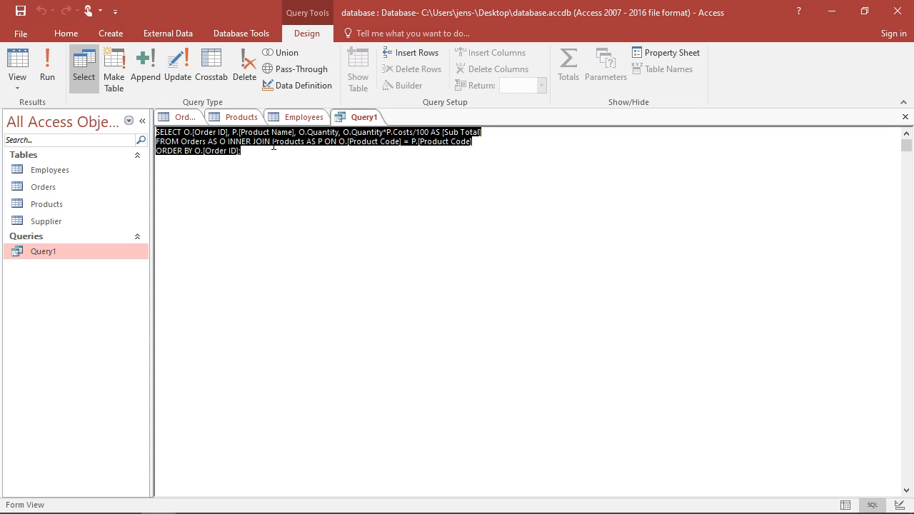
pyautogui.moveTo(329, 183)
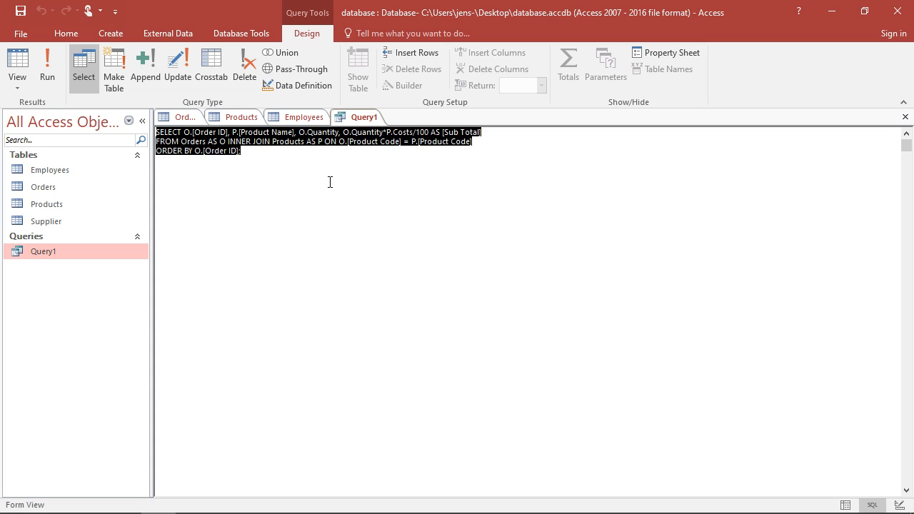
pyautogui.moveTo(260, 156)
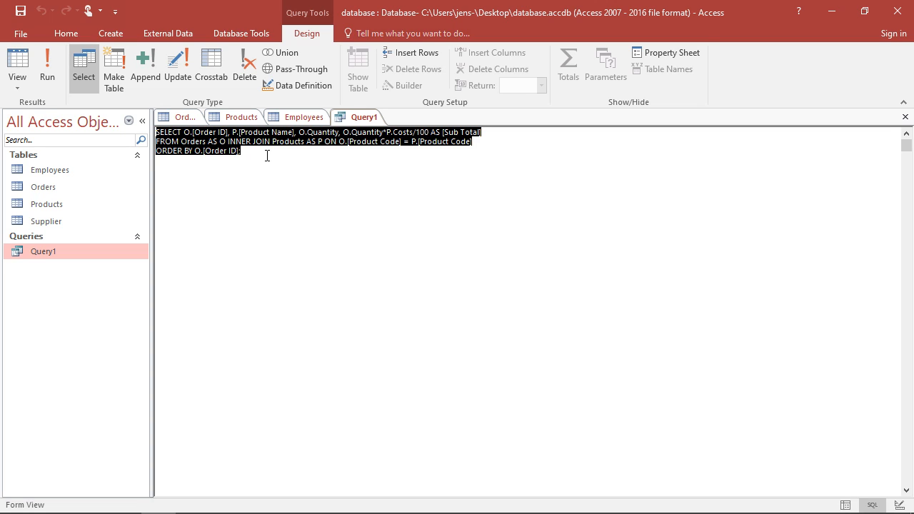
pyautogui.moveTo(100, 134)
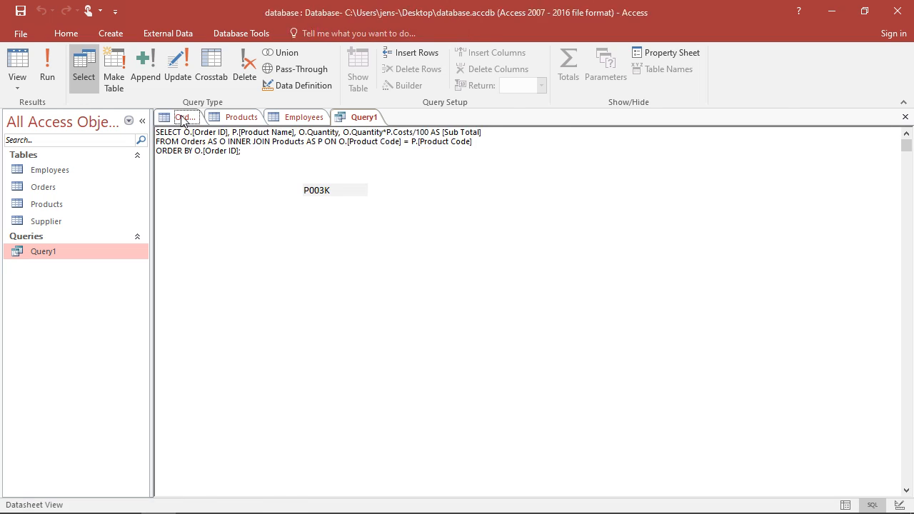
# Review the Orders and Products tables' records, then return to Query1's SQL text.
pyautogui.click(241, 117)
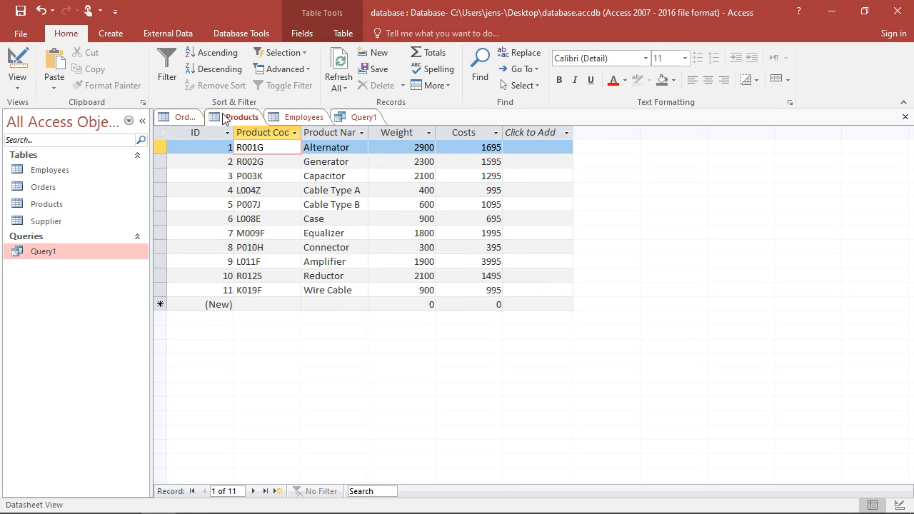
pyautogui.click(186, 117)
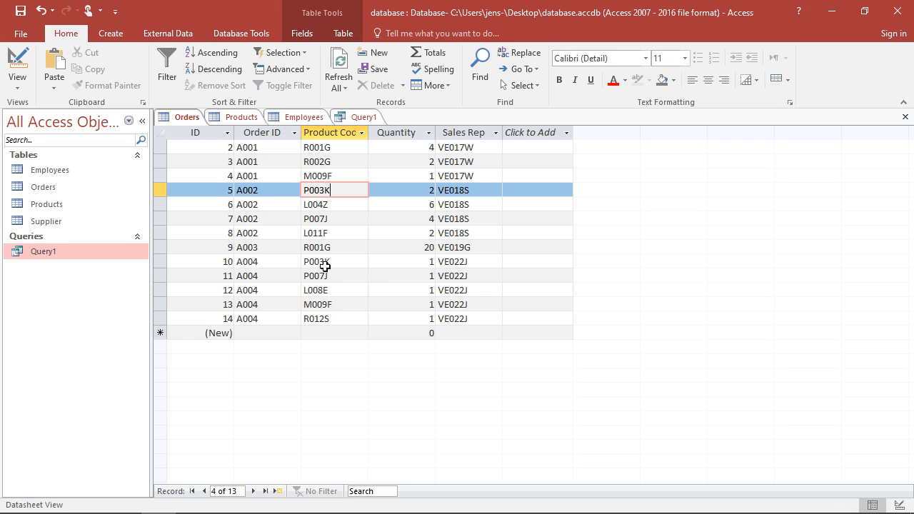
pyautogui.click(241, 117)
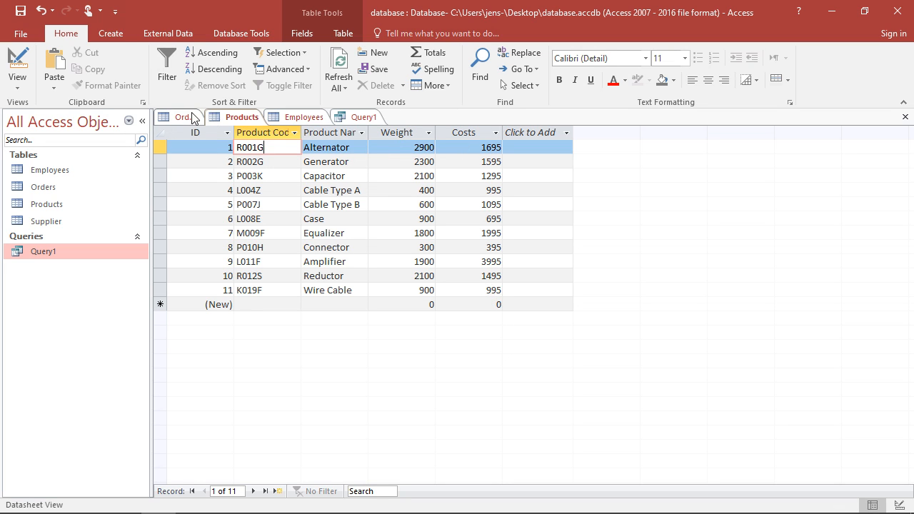
pyautogui.click(183, 118)
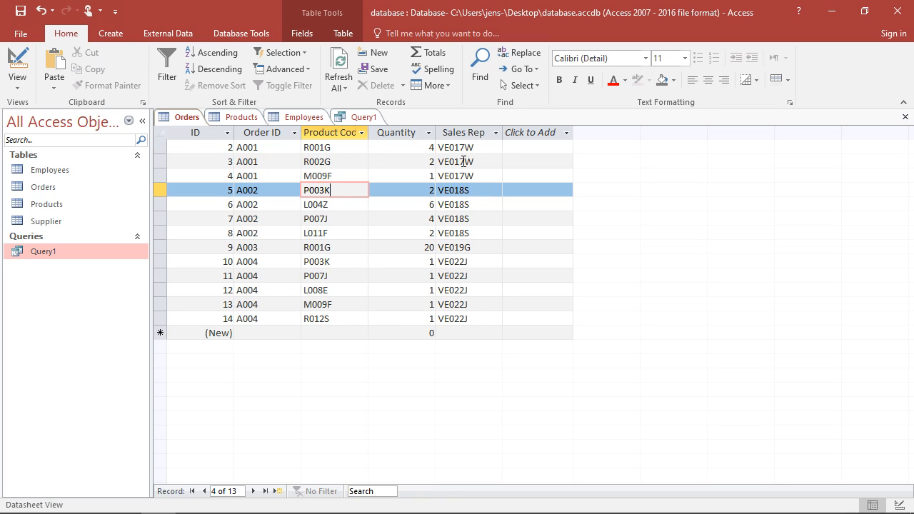
pyautogui.moveTo(453, 223)
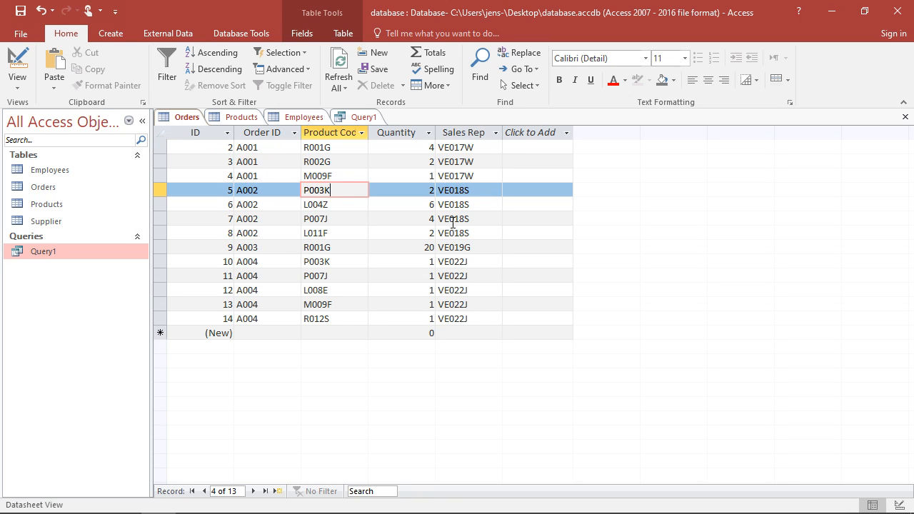
pyautogui.moveTo(449, 154)
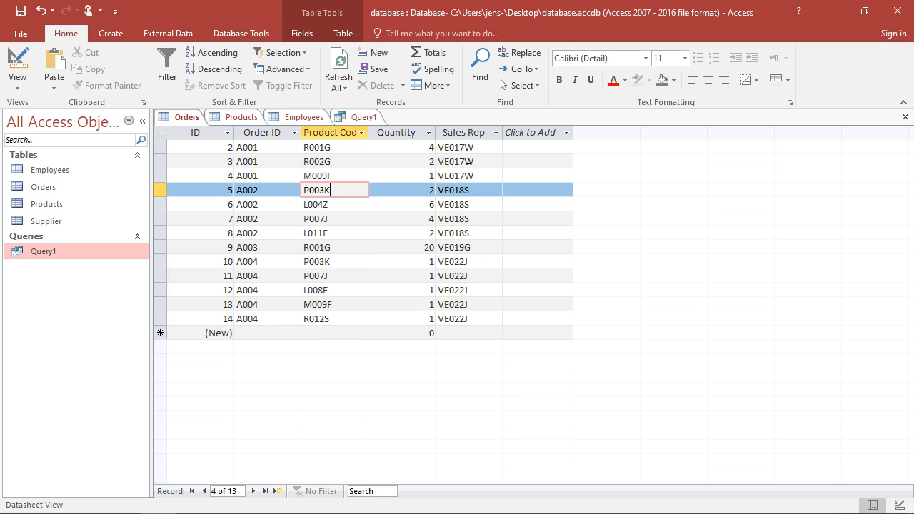
pyautogui.moveTo(222, 177)
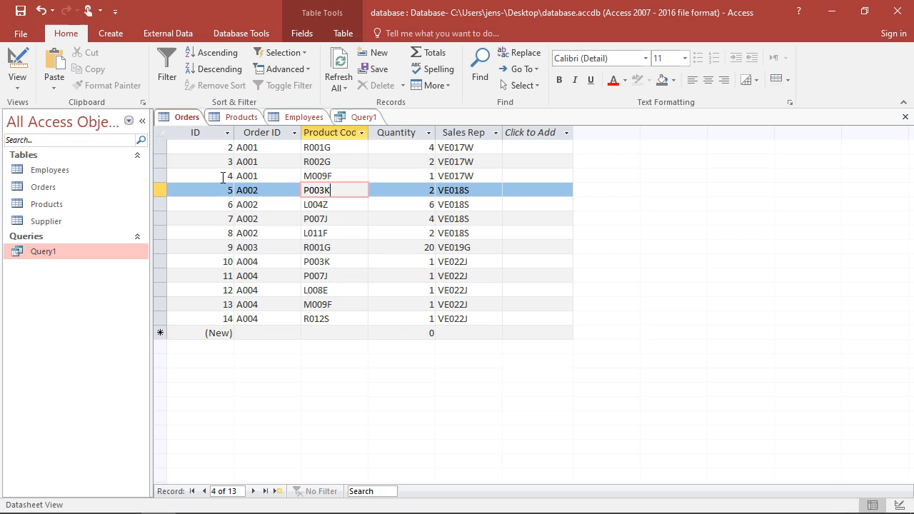
pyautogui.moveTo(264, 162)
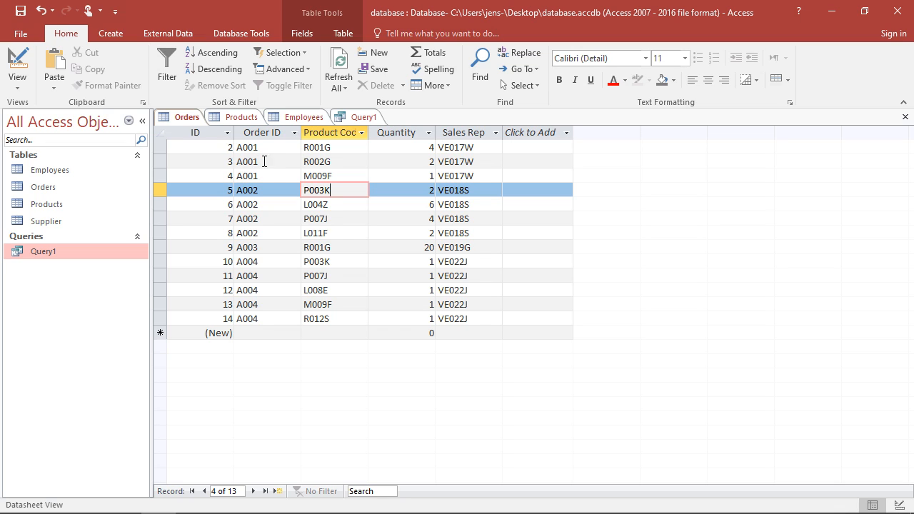
pyautogui.moveTo(225, 126)
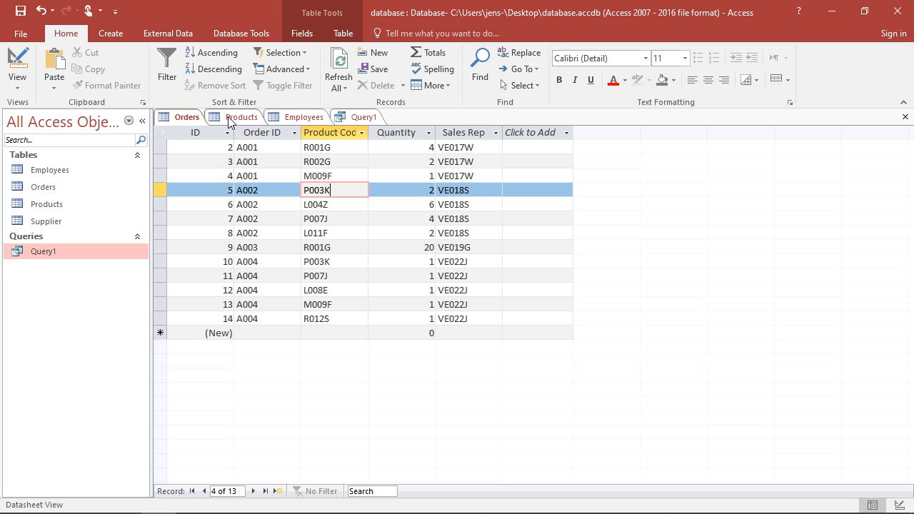
pyautogui.moveTo(300, 123)
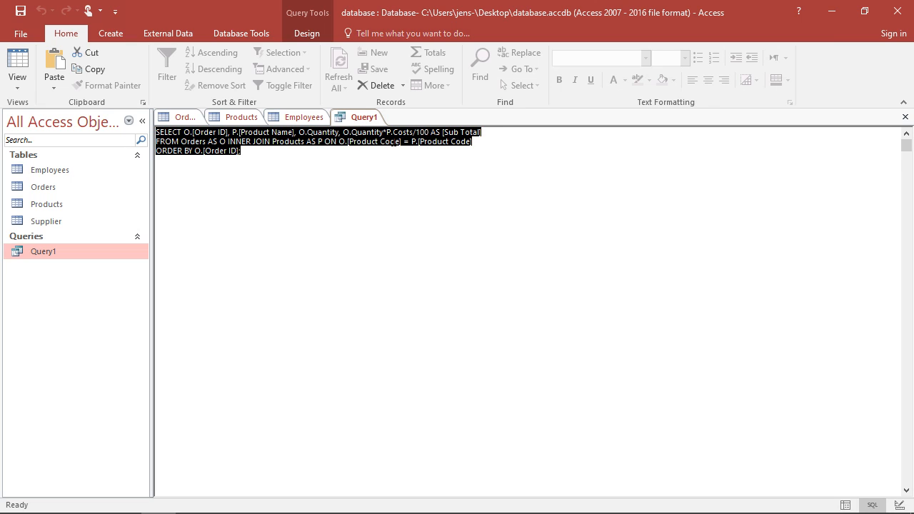
pyautogui.click(305, 190)
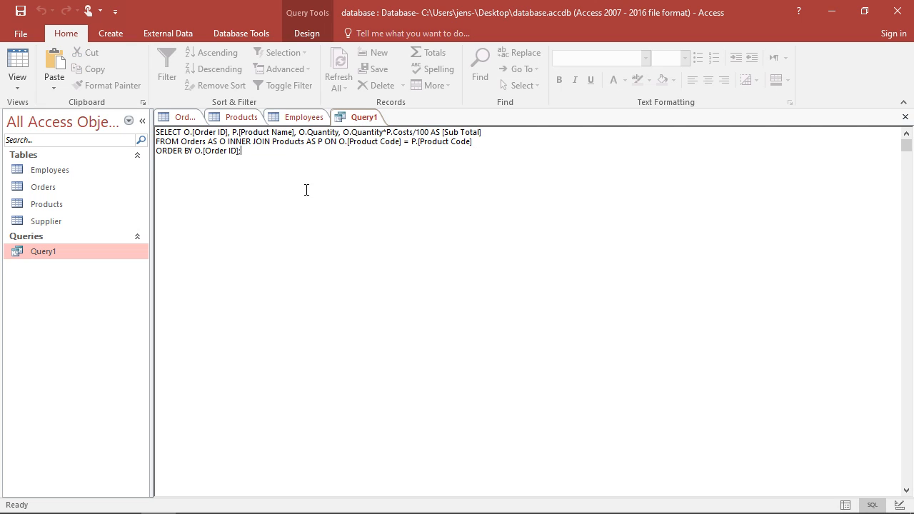
pyautogui.moveTo(246, 162)
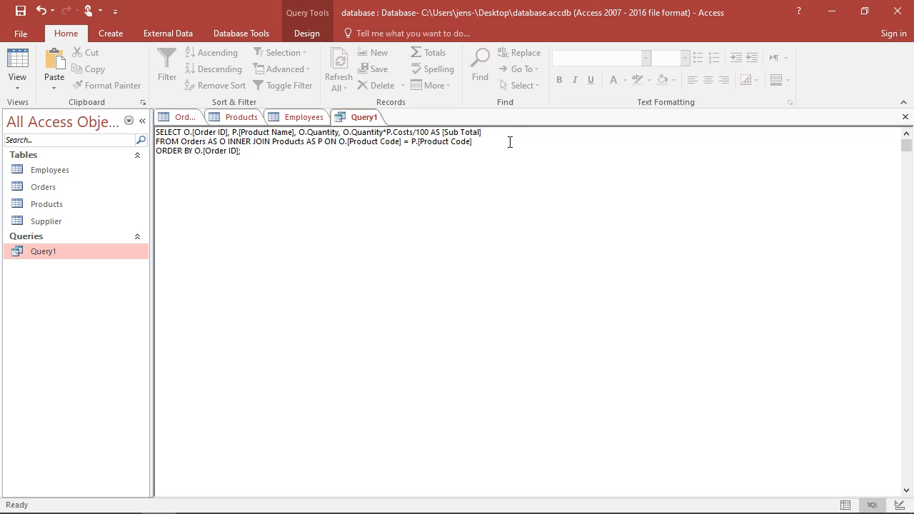
# Parenthesise the Orders–Products join and begin a second INNER JOIN after it.
pyautogui.write('INNER')
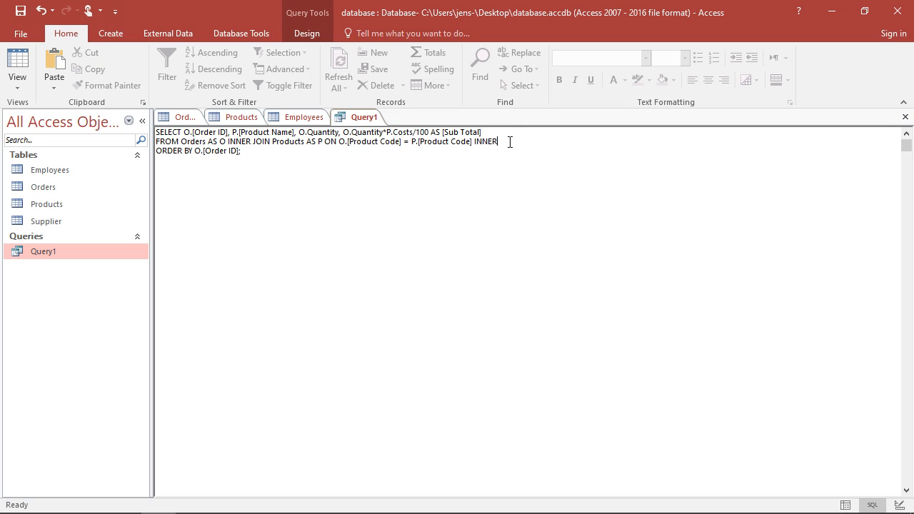
pyautogui.write('JOIN')
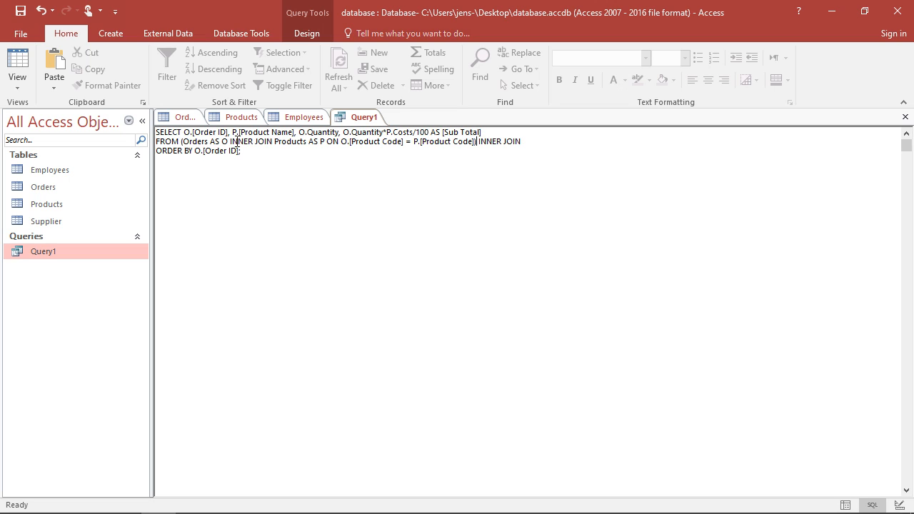
pyautogui.moveTo(540, 138)
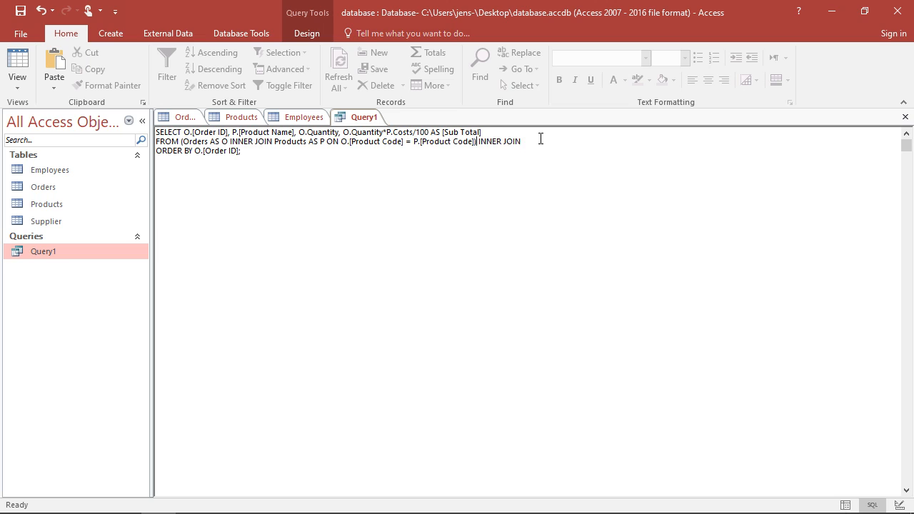
pyautogui.moveTo(637, 157)
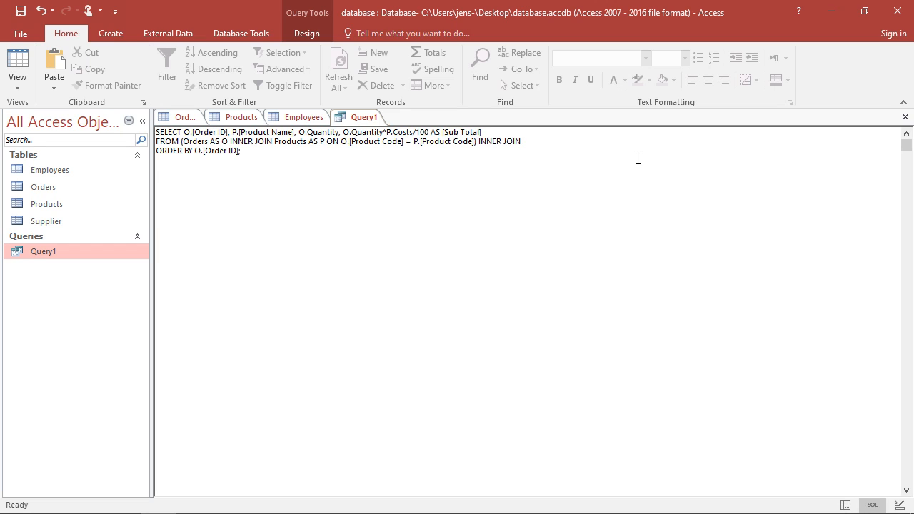
# Join the Employees table aliased E and start its ON clause from the Orders side.
pyautogui.write('Employees AS')
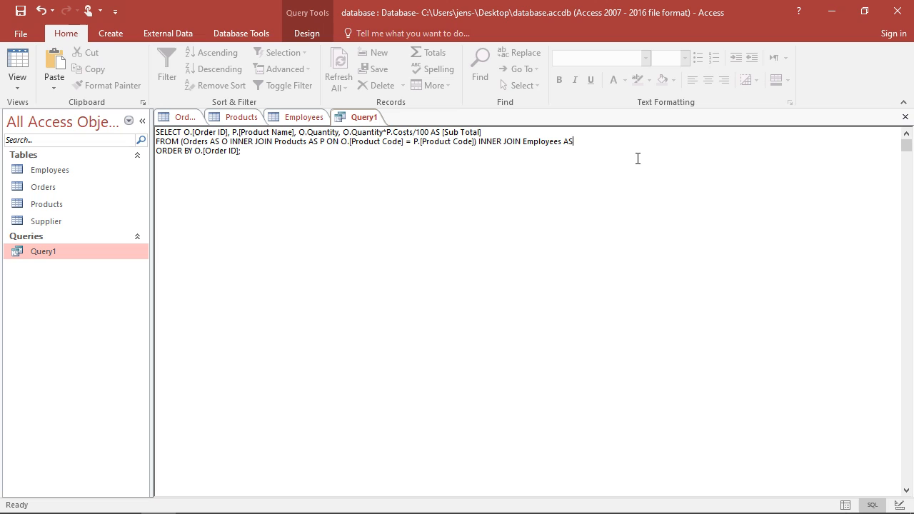
pyautogui.write('E')
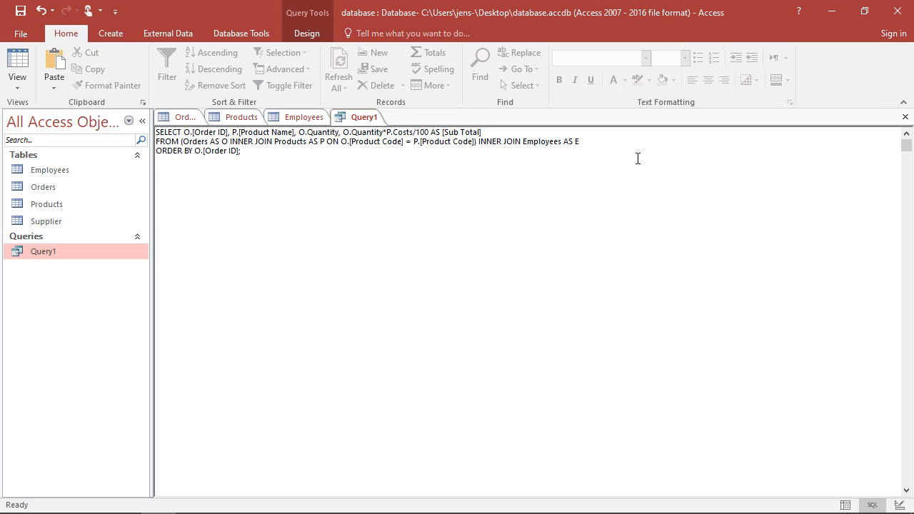
pyautogui.write('ON')
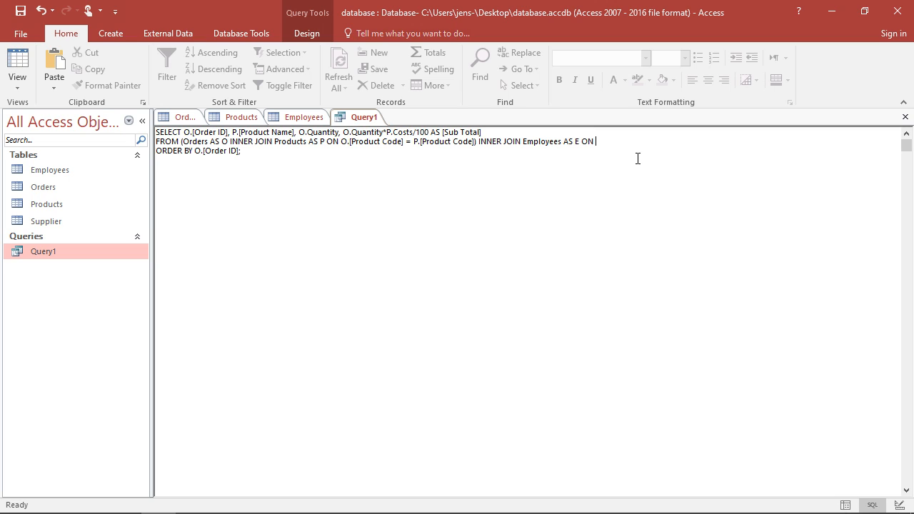
pyautogui.write('O.[')
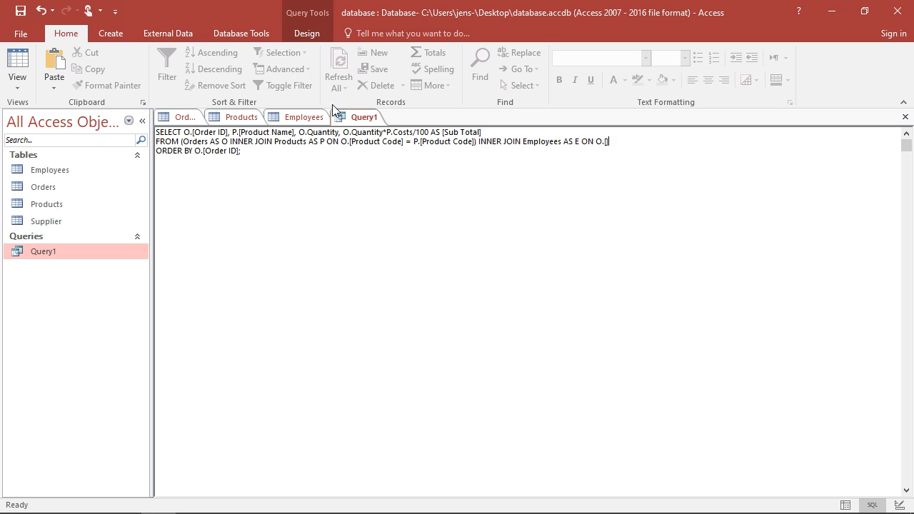
pyautogui.click(185, 117)
pyautogui.write('Sales Rep')
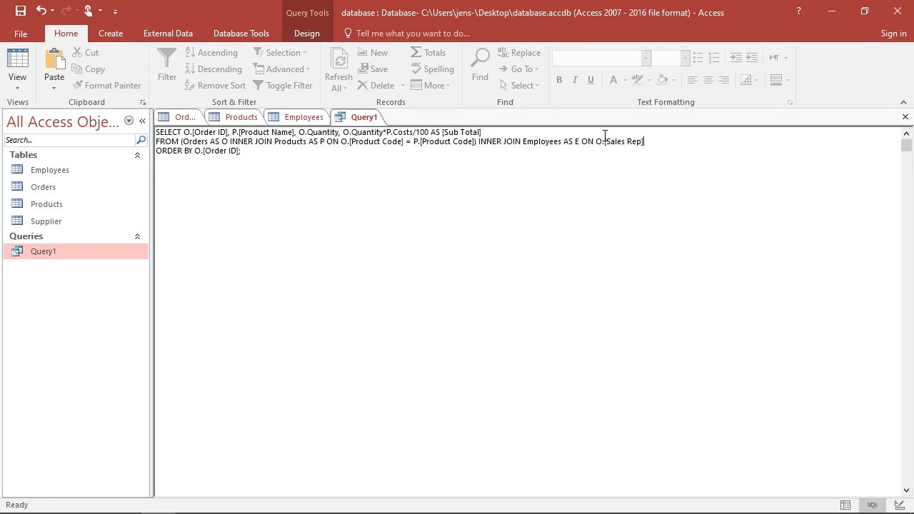
# Complete the ON clause as Sales Rep = E.[Employee ID], checking the Employees field names.
pyautogui.write('=')
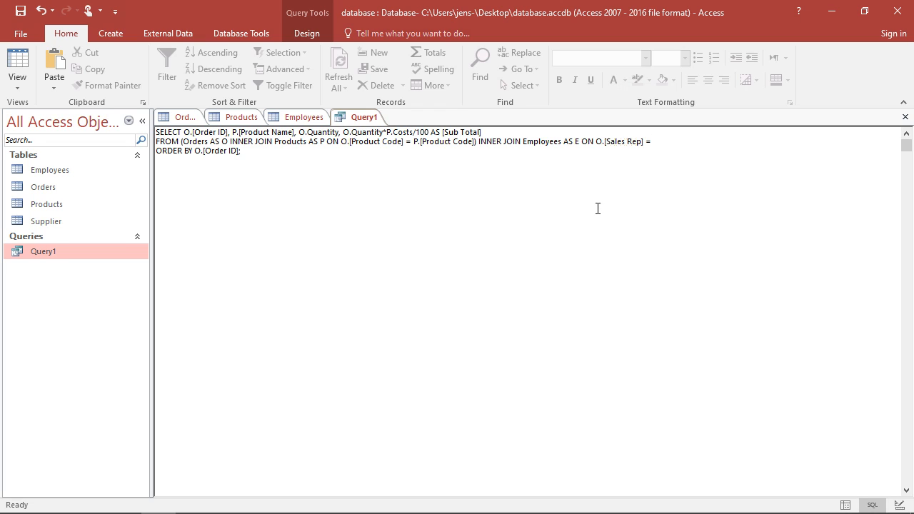
pyautogui.write('E.')
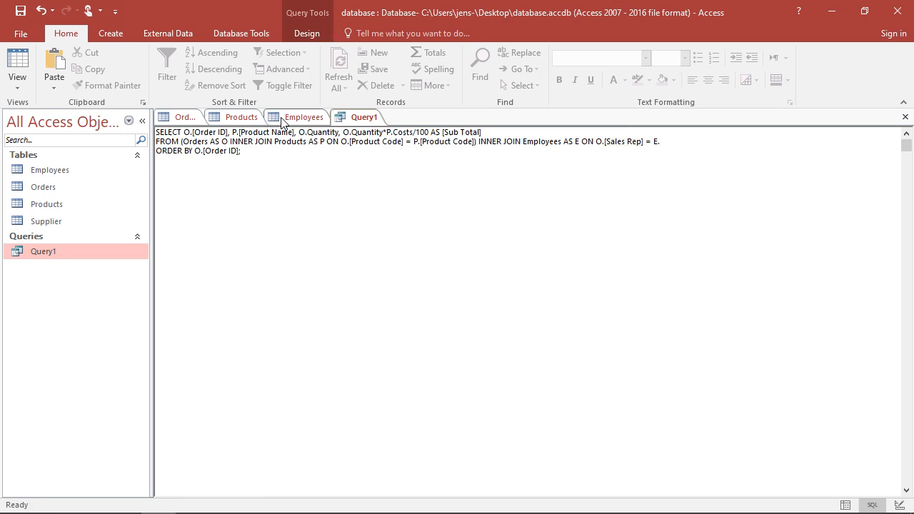
pyautogui.click(303, 117)
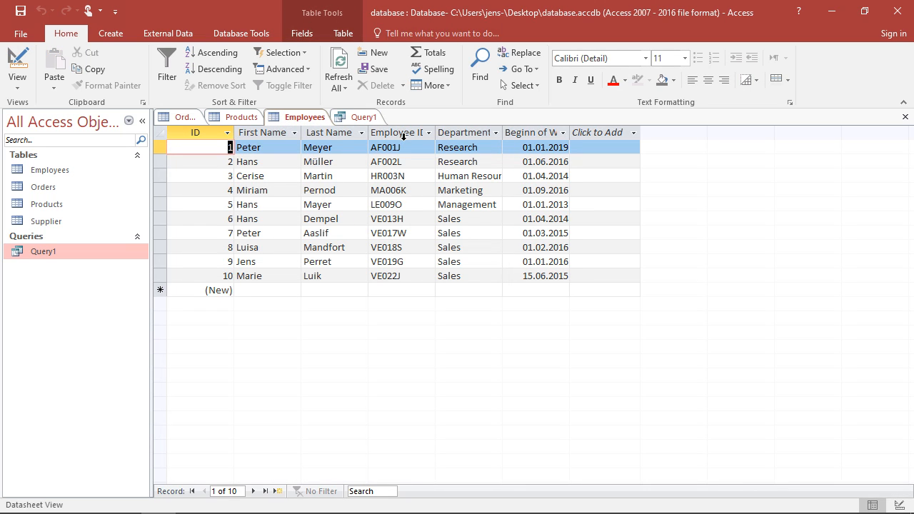
pyautogui.moveTo(357, 117)
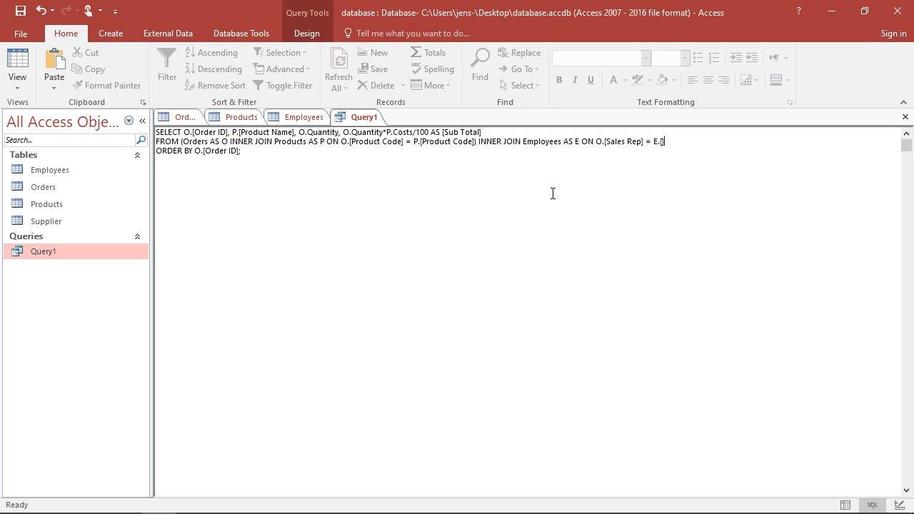
pyautogui.write('Emplo')
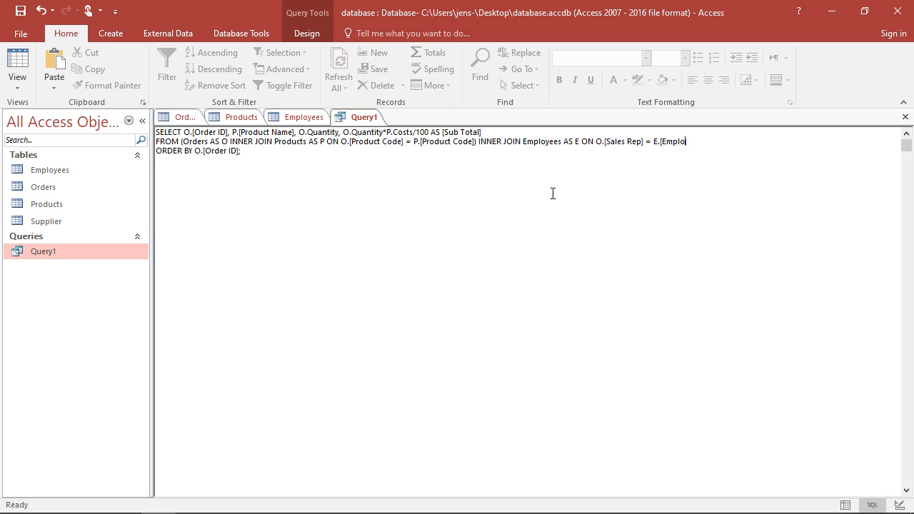
pyautogui.write('yee ID]')
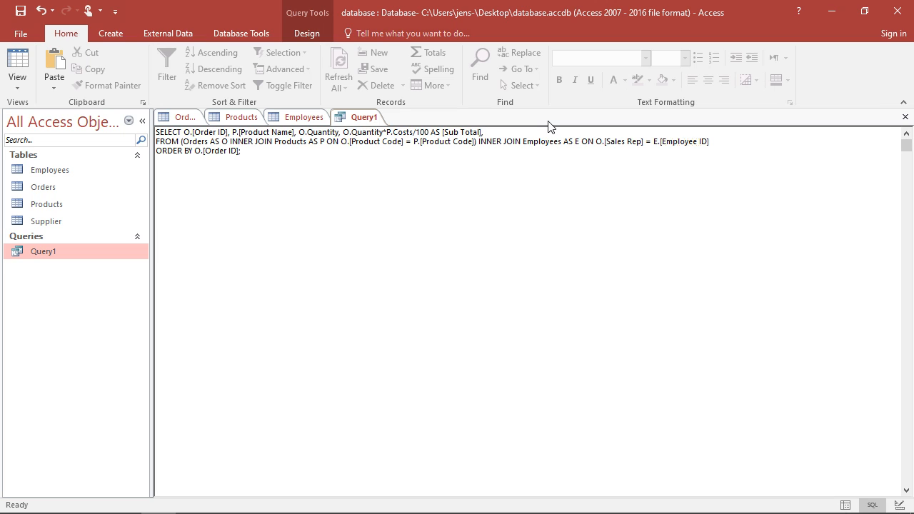
# Append E.[First Name], E.[Last Name] to the SELECT list after [Sub Total].
pyautogui.write(', E.[]')
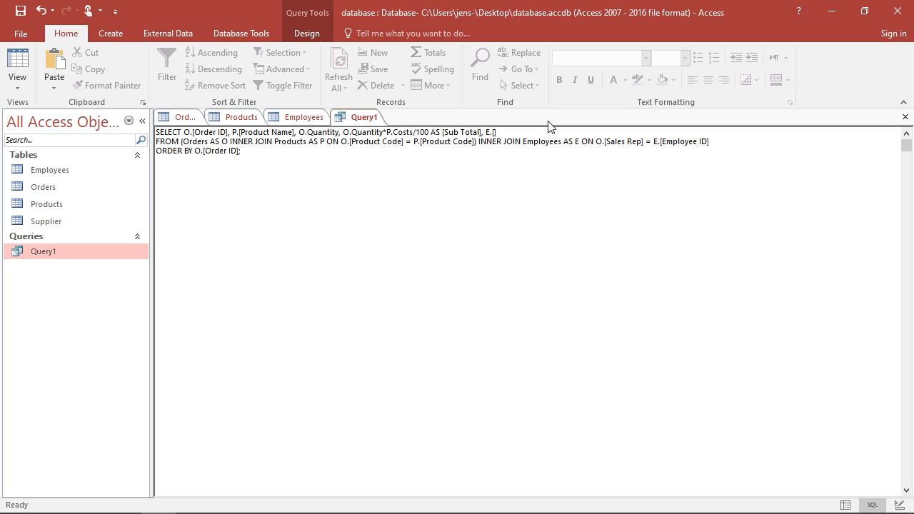
pyautogui.write('[First')
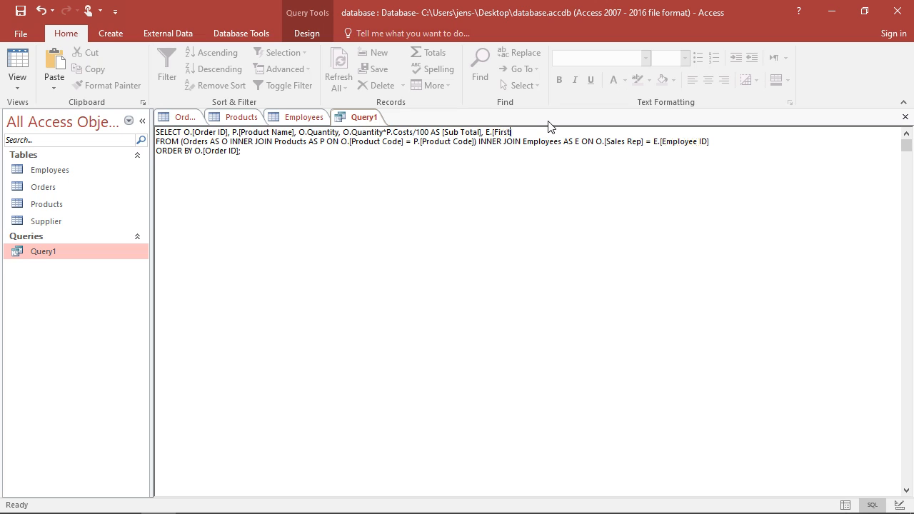
pyautogui.write('Name], E.')
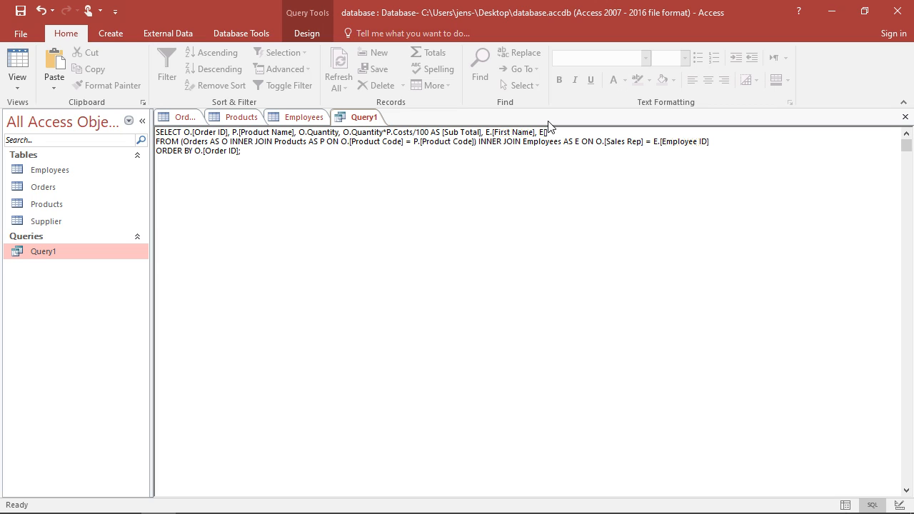
pyautogui.write('[Last Name')
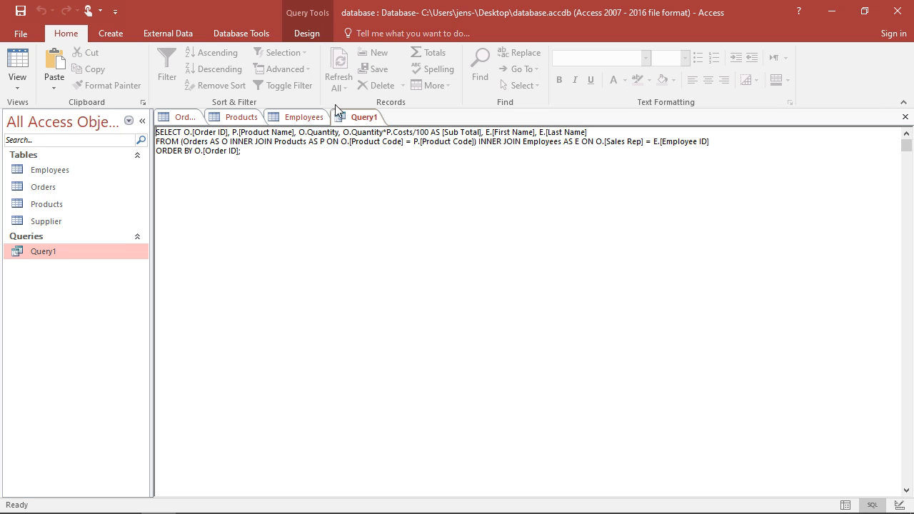
pyautogui.click(17, 64)
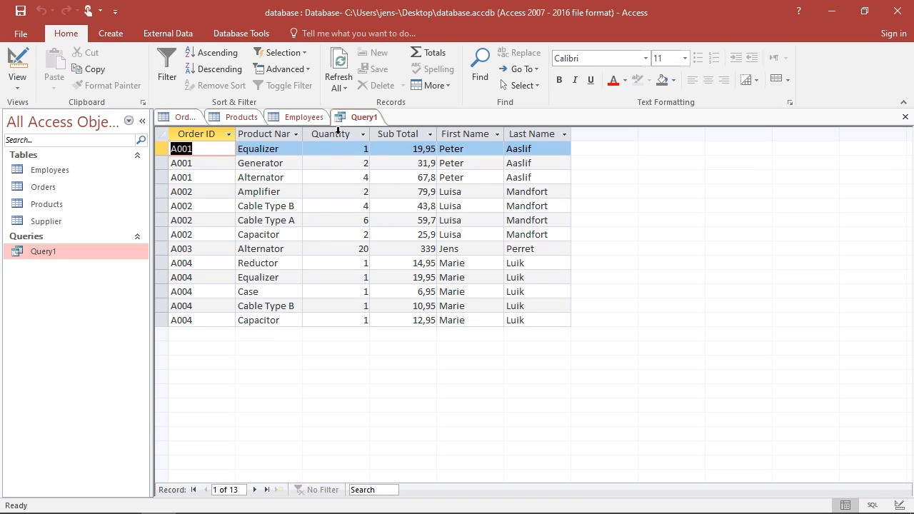
pyautogui.moveTo(317, 360)
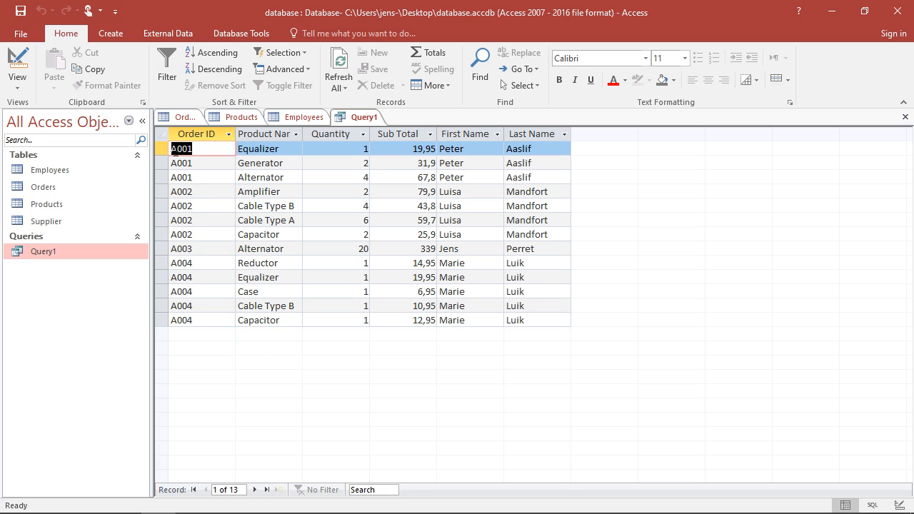
pyautogui.moveTo(257, 155)
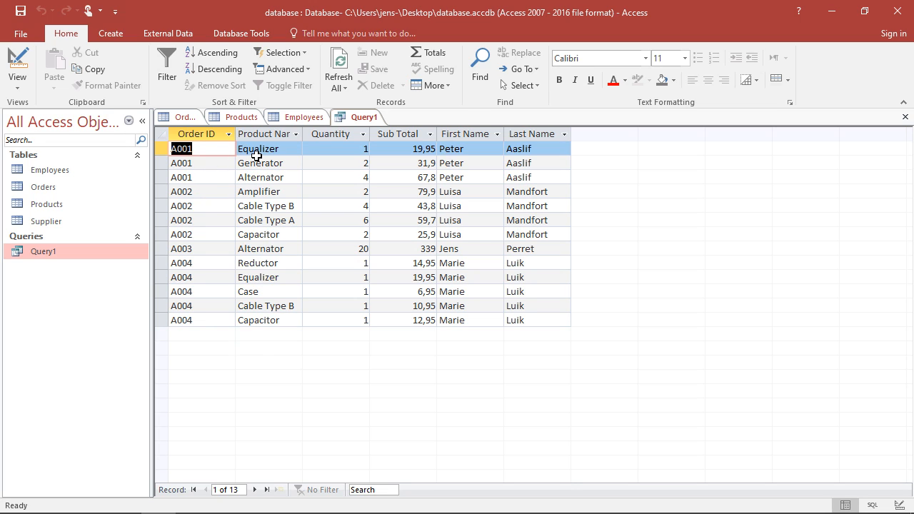
pyautogui.moveTo(370, 147)
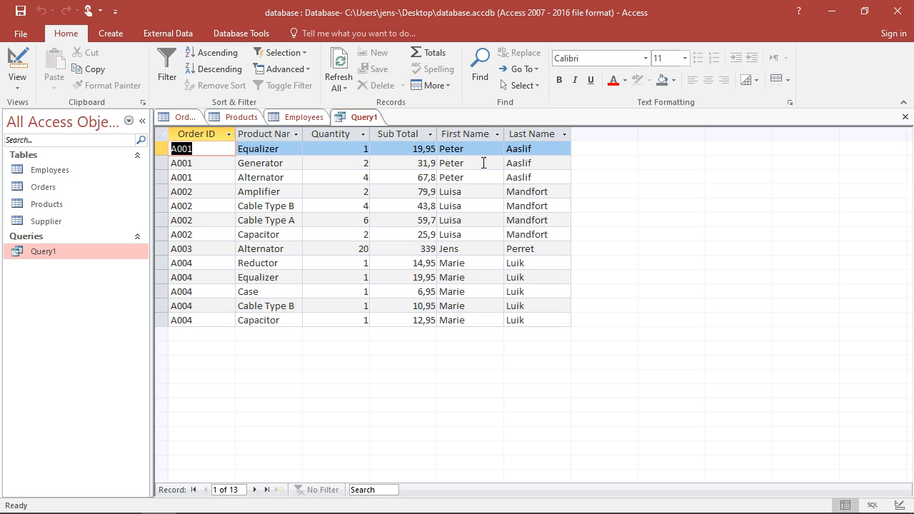
pyautogui.moveTo(509, 177)
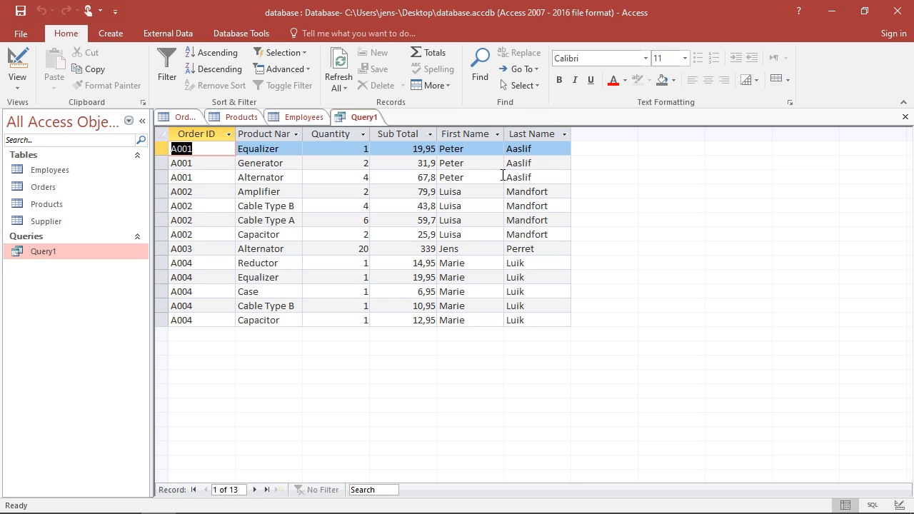
pyautogui.moveTo(405, 176)
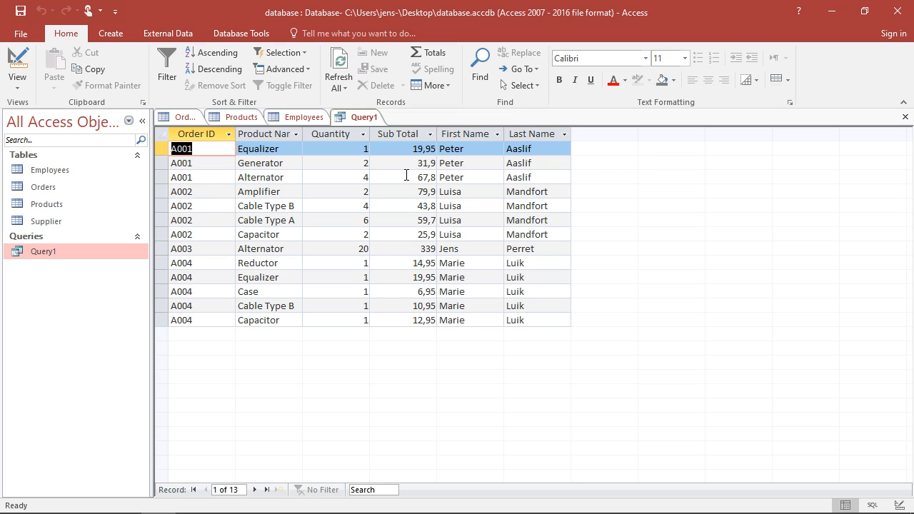
pyautogui.moveTo(435, 171)
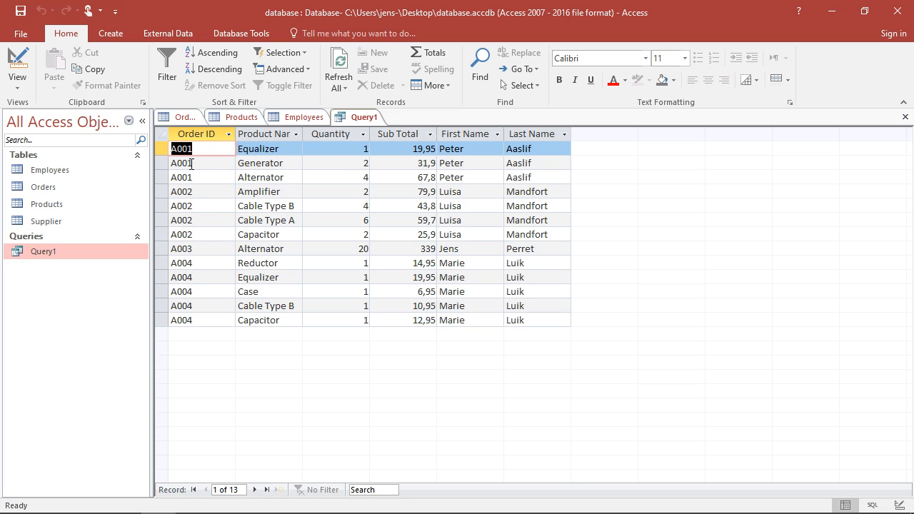
pyautogui.moveTo(340, 227)
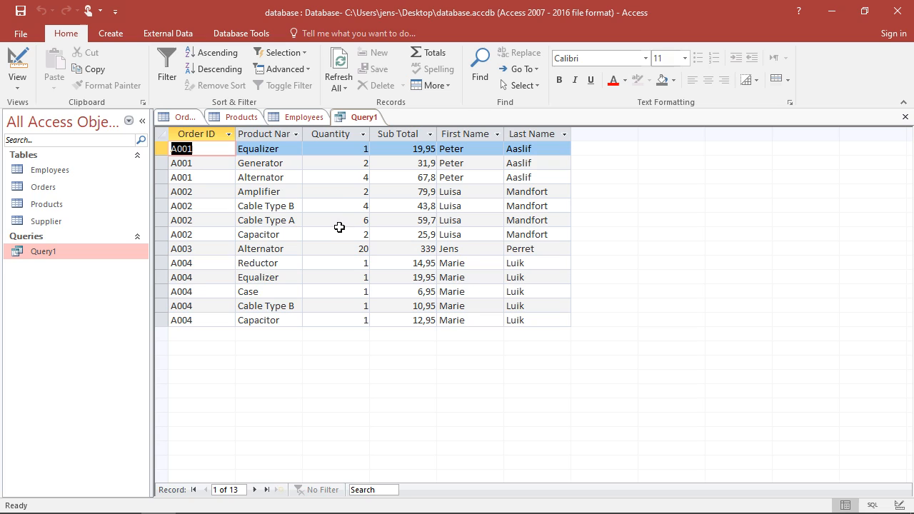
pyautogui.moveTo(409, 249)
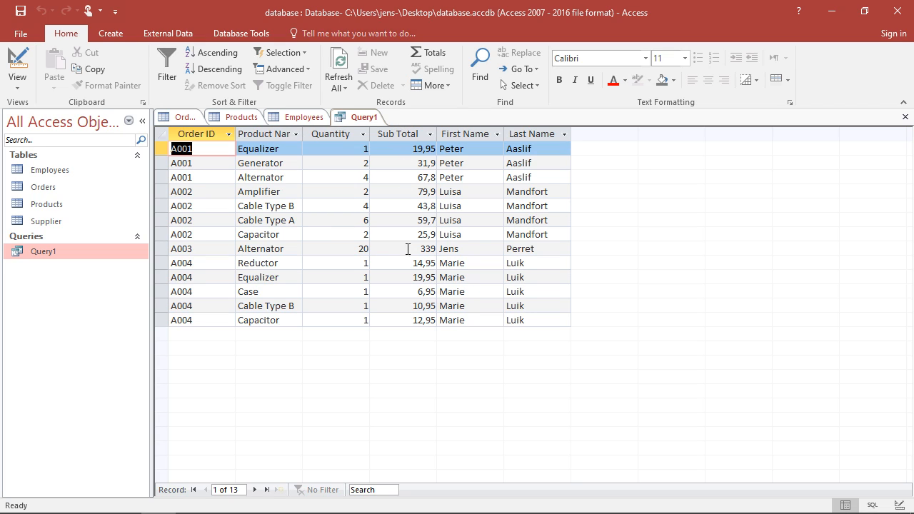
pyautogui.moveTo(403, 145)
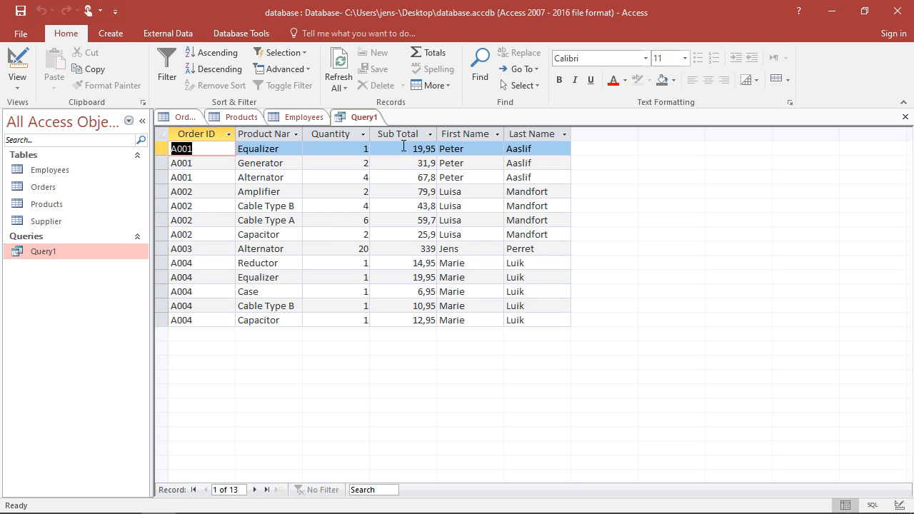
pyautogui.moveTo(285, 188)
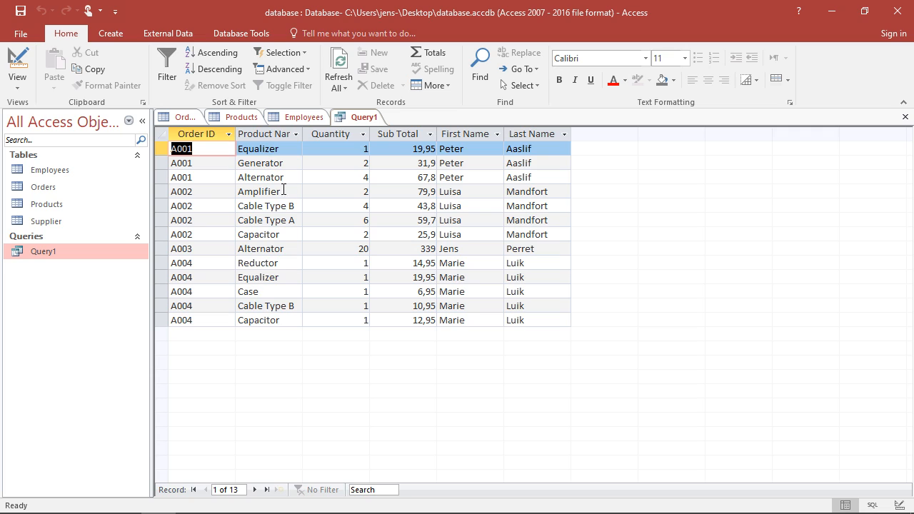
pyautogui.moveTo(407, 228)
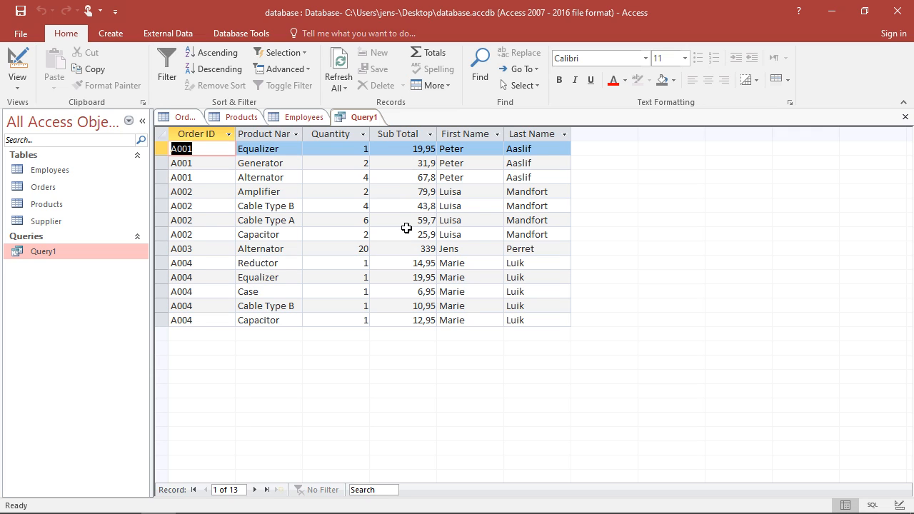
pyautogui.moveTo(471, 134)
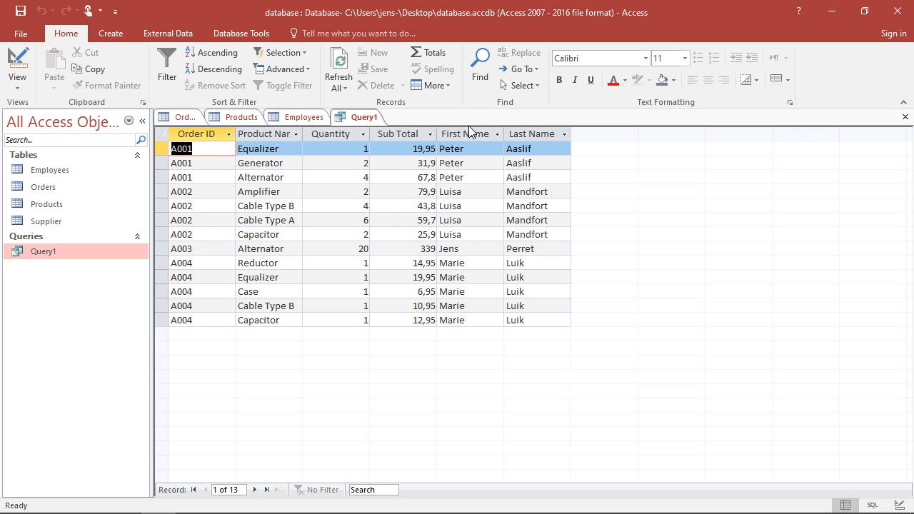
pyautogui.moveTo(526, 306)
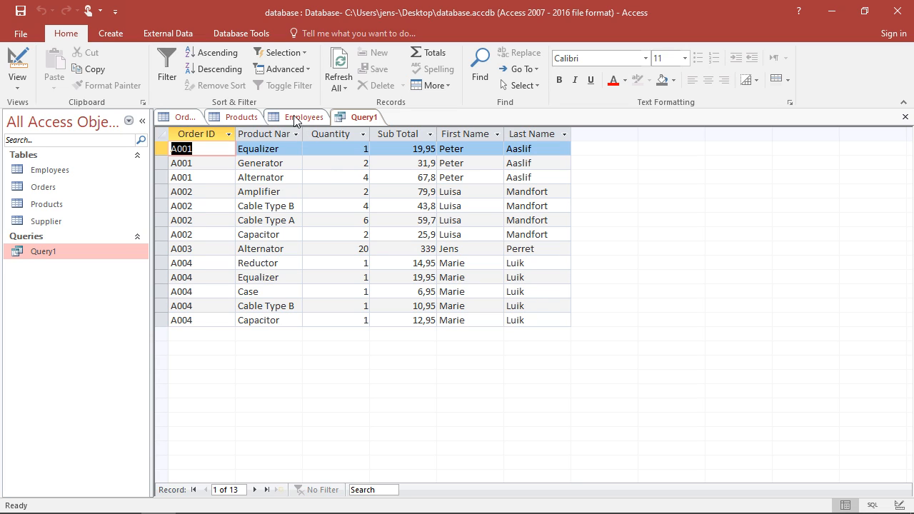
pyautogui.click(17, 64)
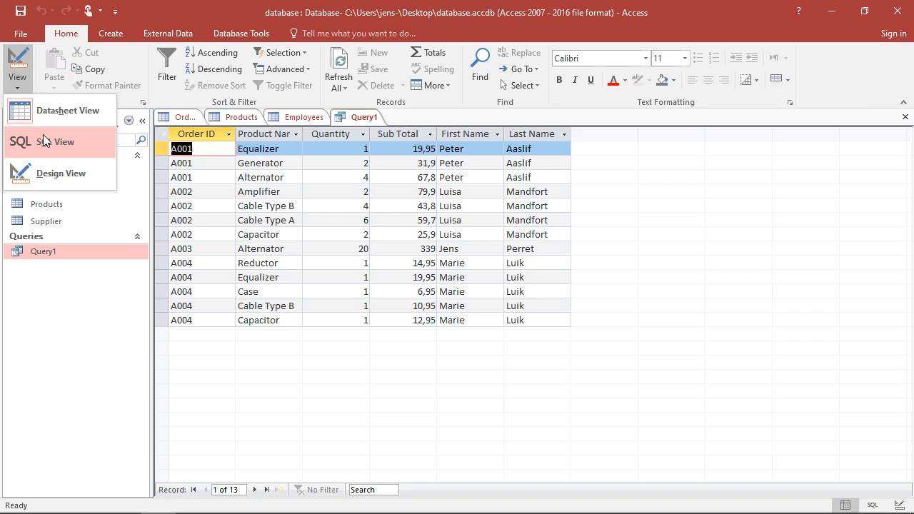
pyautogui.click(46, 141)
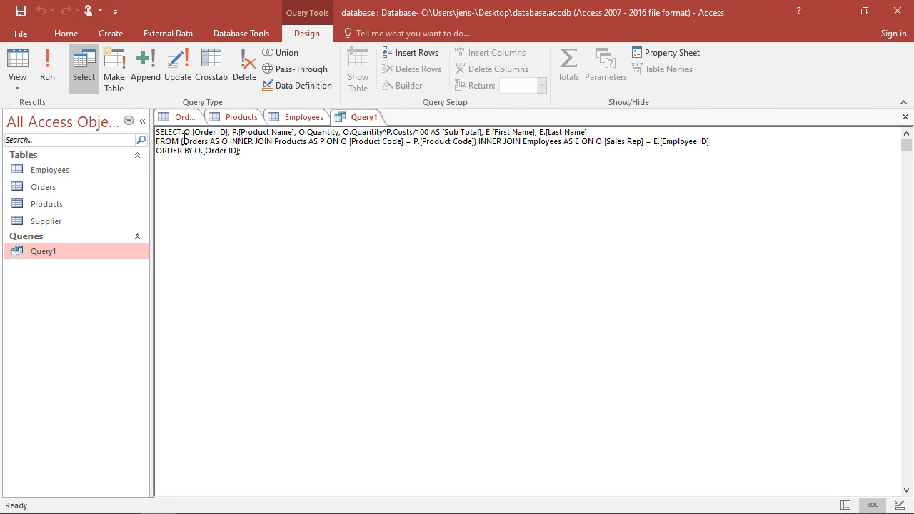